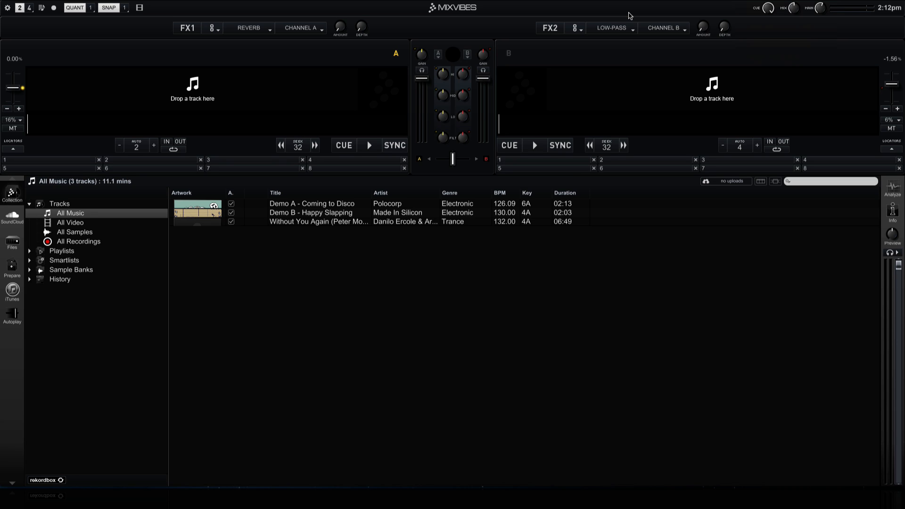
{"action": "mouse_move", "coordinate": [13, 219]}
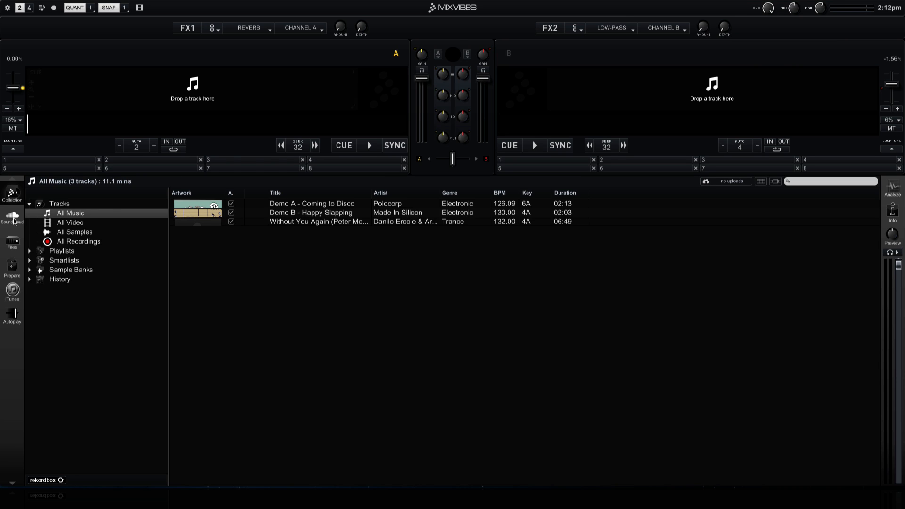
Step: Switch the browser to the SoundCloud source, showing its connect-account prompt
{"action": "left_click", "coordinate": [11, 217]}
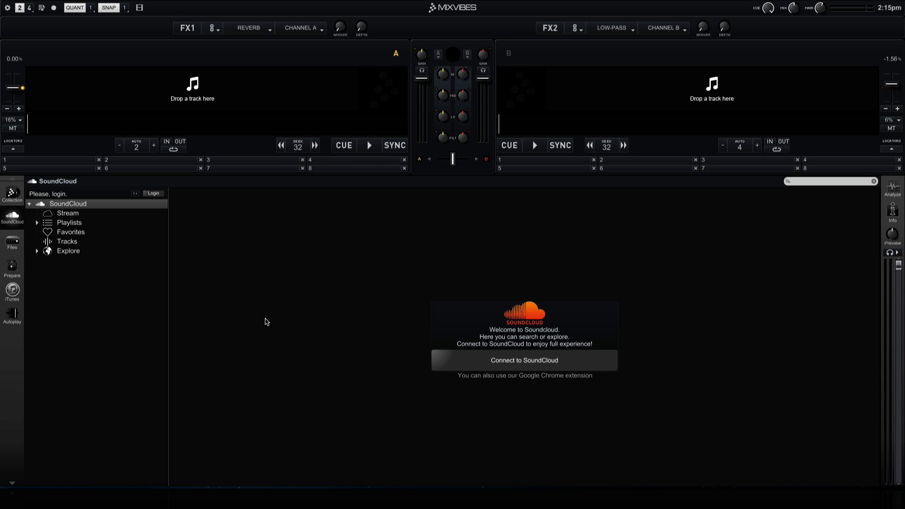
{"action": "mouse_move", "coordinate": [147, 272]}
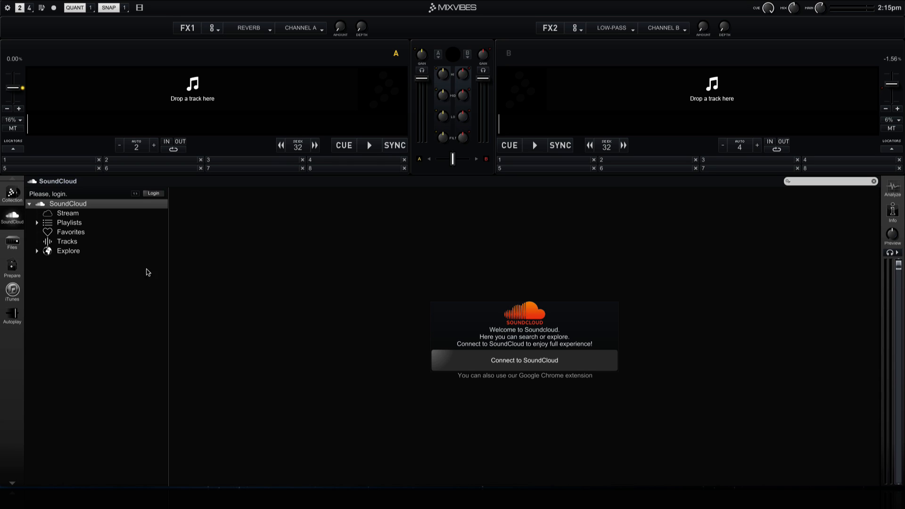
{"action": "mouse_move", "coordinate": [39, 255]}
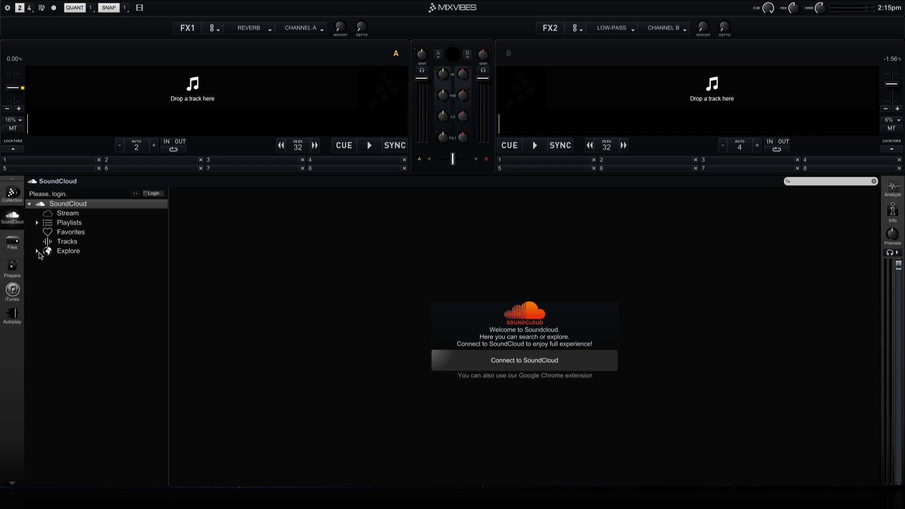
Step: Expand SoundCloud's Explore genres, browse Disco, then list the 100 Popular Music tracks
{"action": "left_click", "coordinate": [37, 251]}
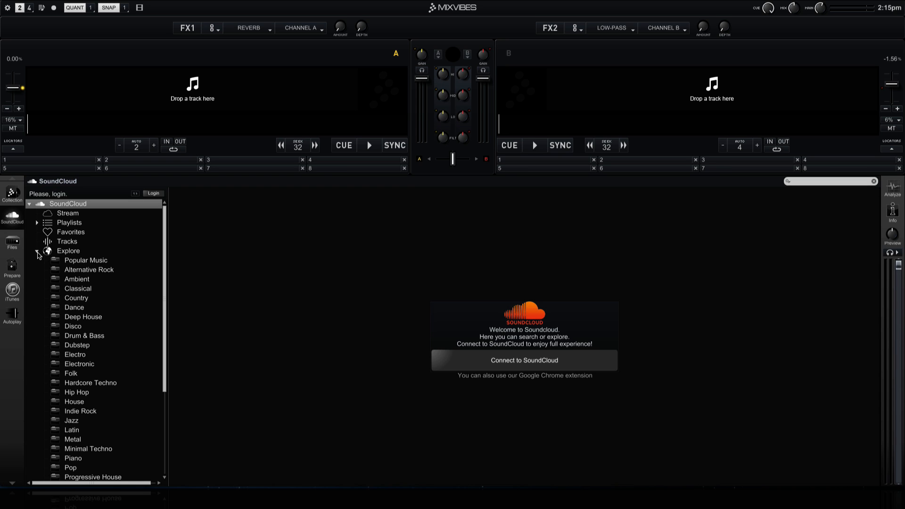
{"action": "left_click", "coordinate": [73, 326]}
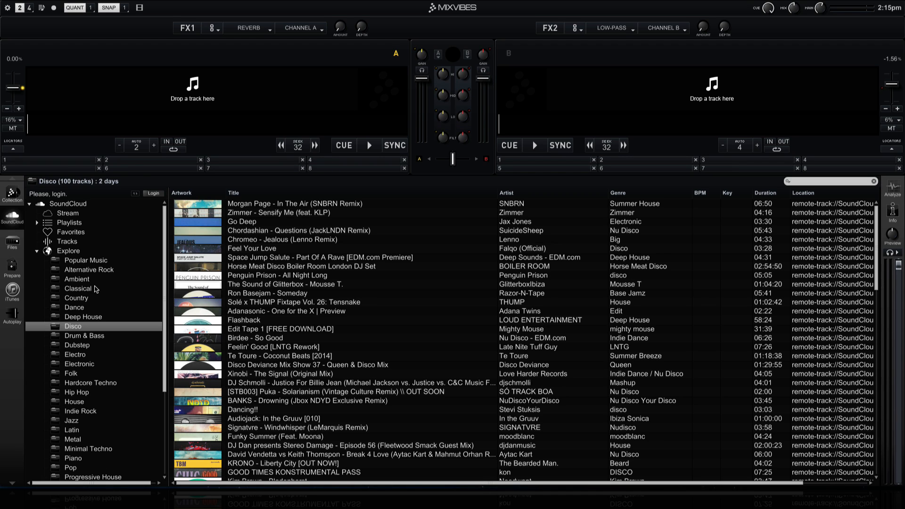
{"action": "left_click", "coordinate": [85, 261]}
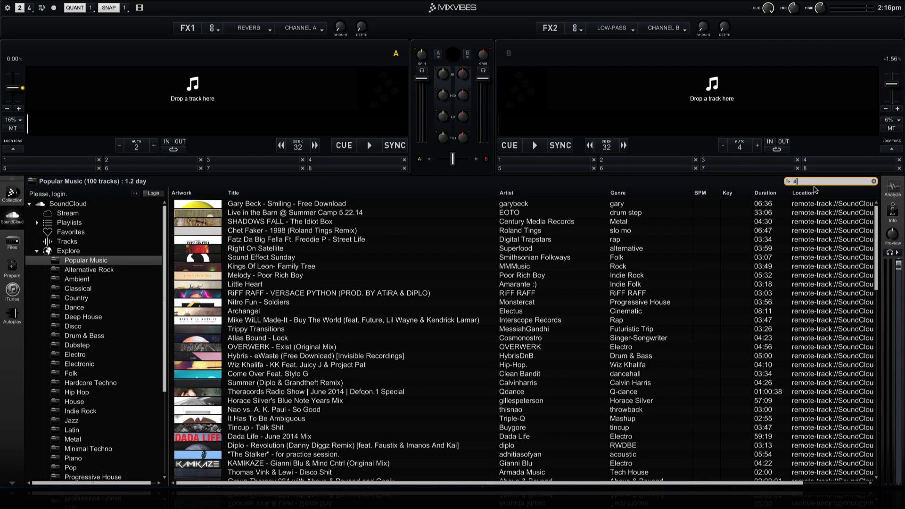
Step: Search all of SoundCloud for 'arty rebound' to list the Arty & Mat Zo Rebound tracks
{"action": "type", "text": "arty rebound"}
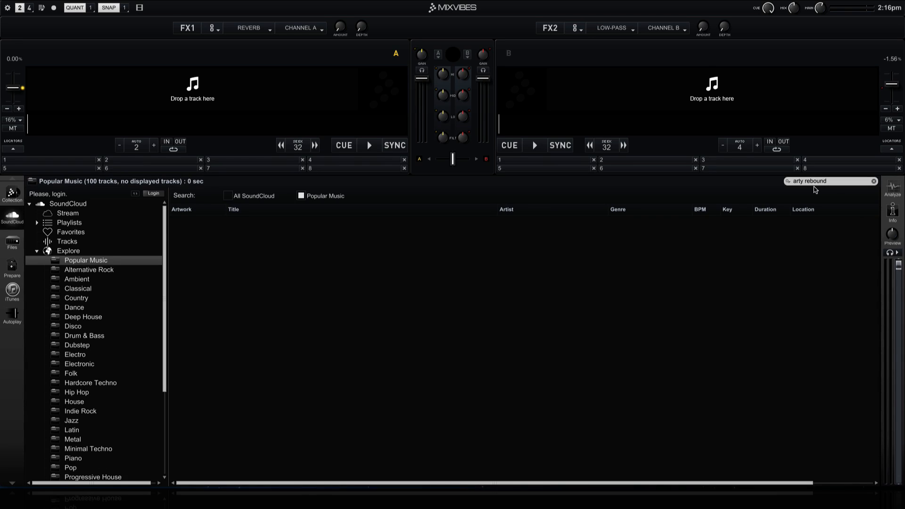
{"action": "mouse_move", "coordinate": [295, 199]}
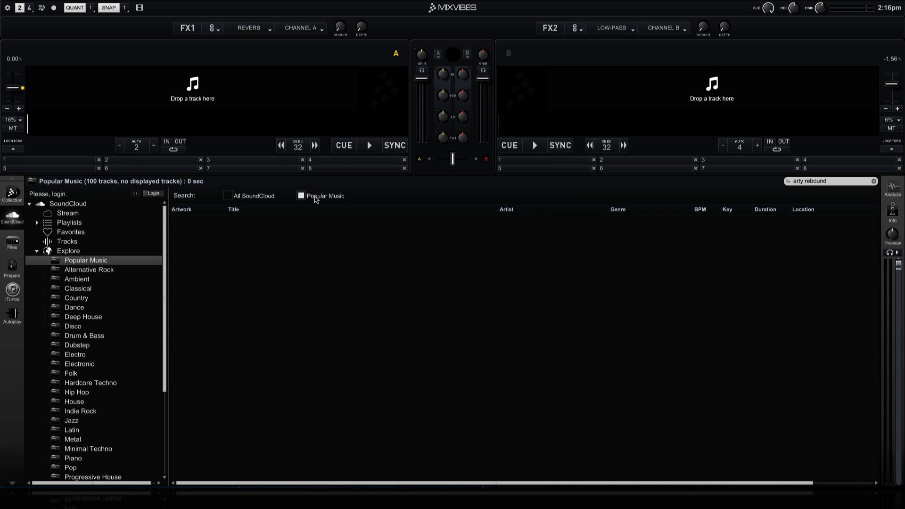
{"action": "left_click", "coordinate": [228, 196]}
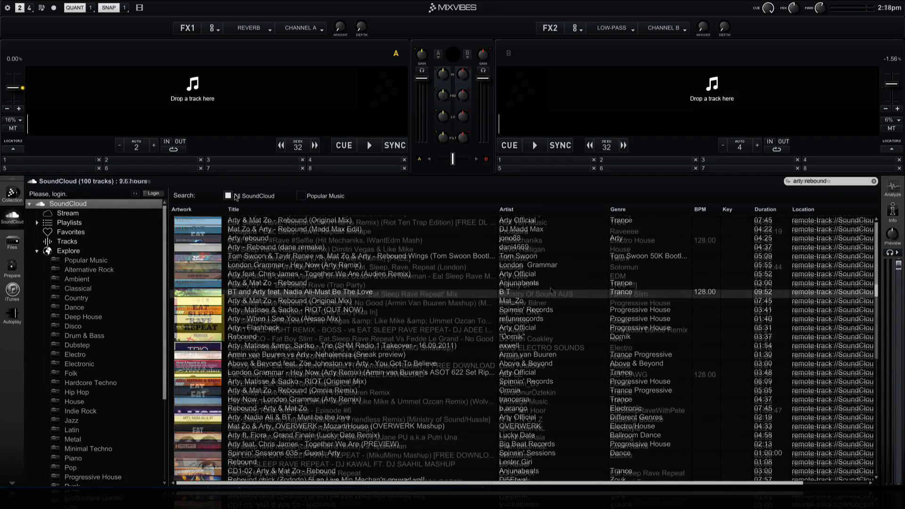
Step: Search for 'eat sleep rave' and pick the Eat Sleep Rave Repeat Armin Van Buuren mashup
{"action": "type", "text": "eat sleep rave"}
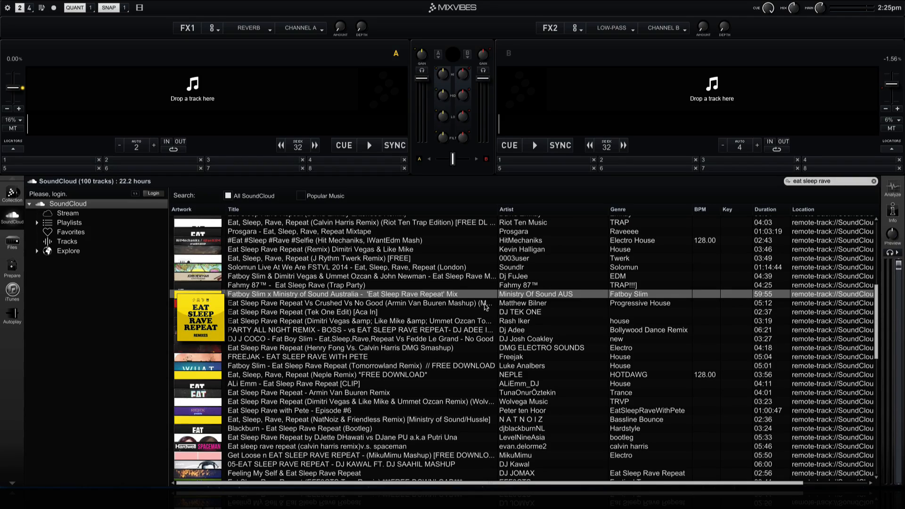
{"action": "left_click", "coordinate": [359, 304]}
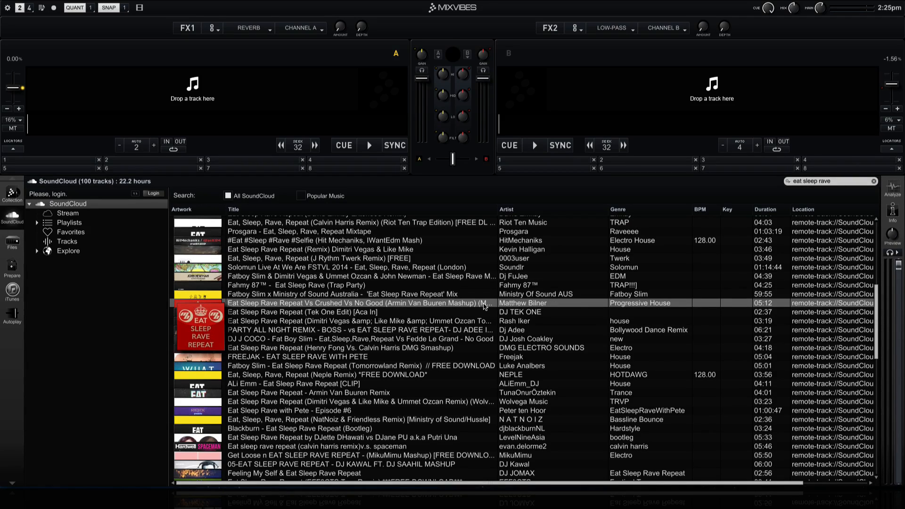